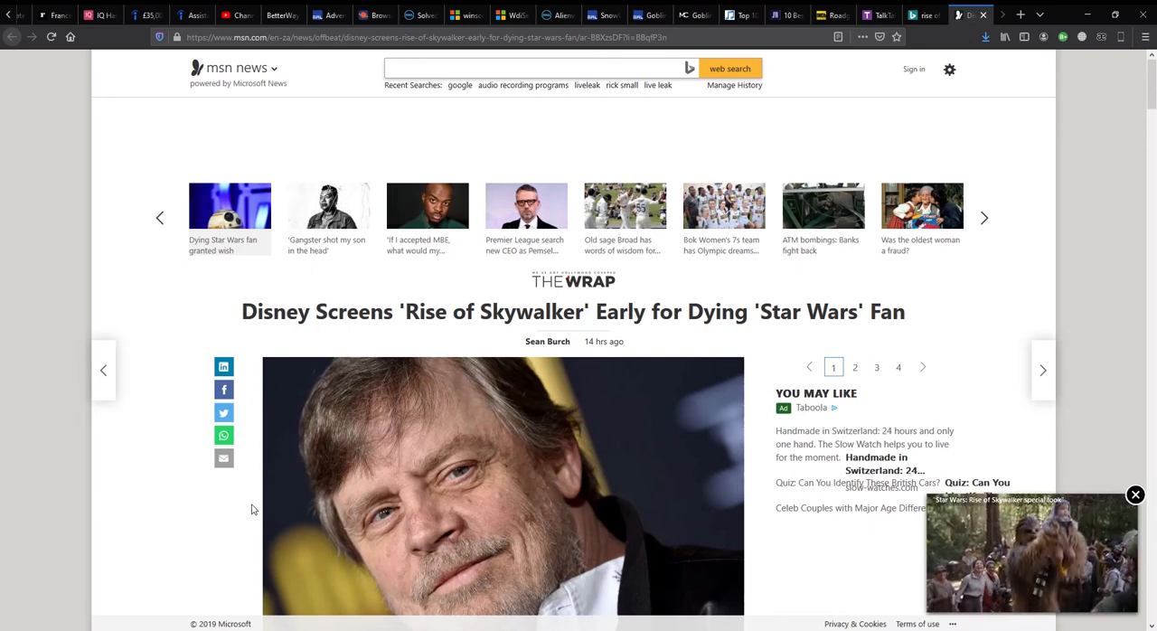
scroll("down", 3)
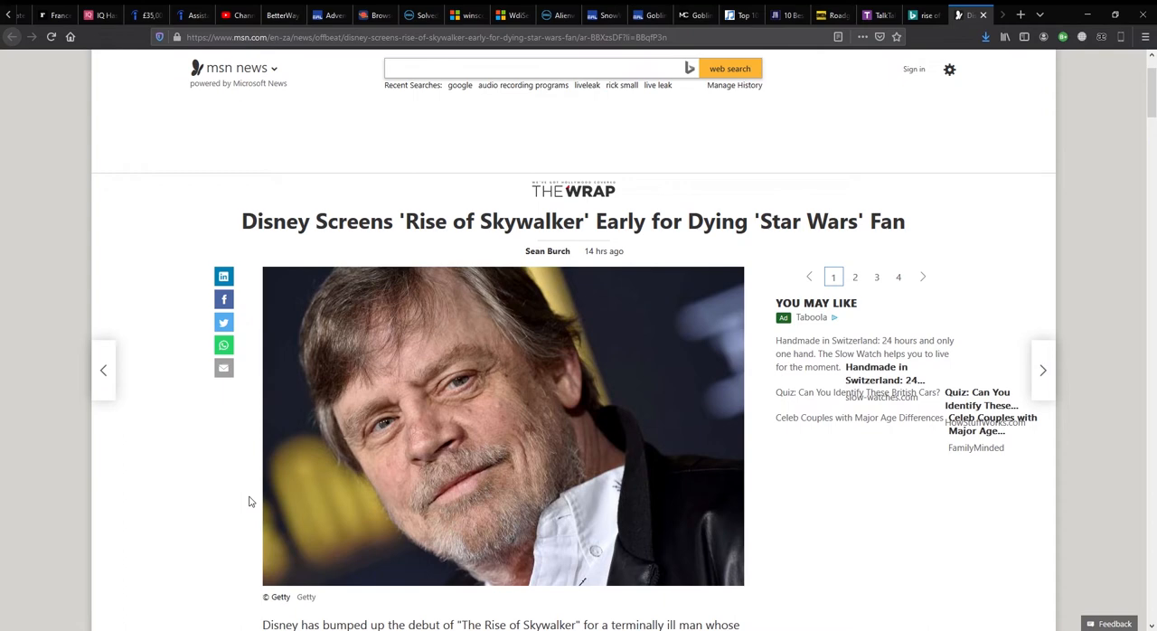
scroll("down", 3)
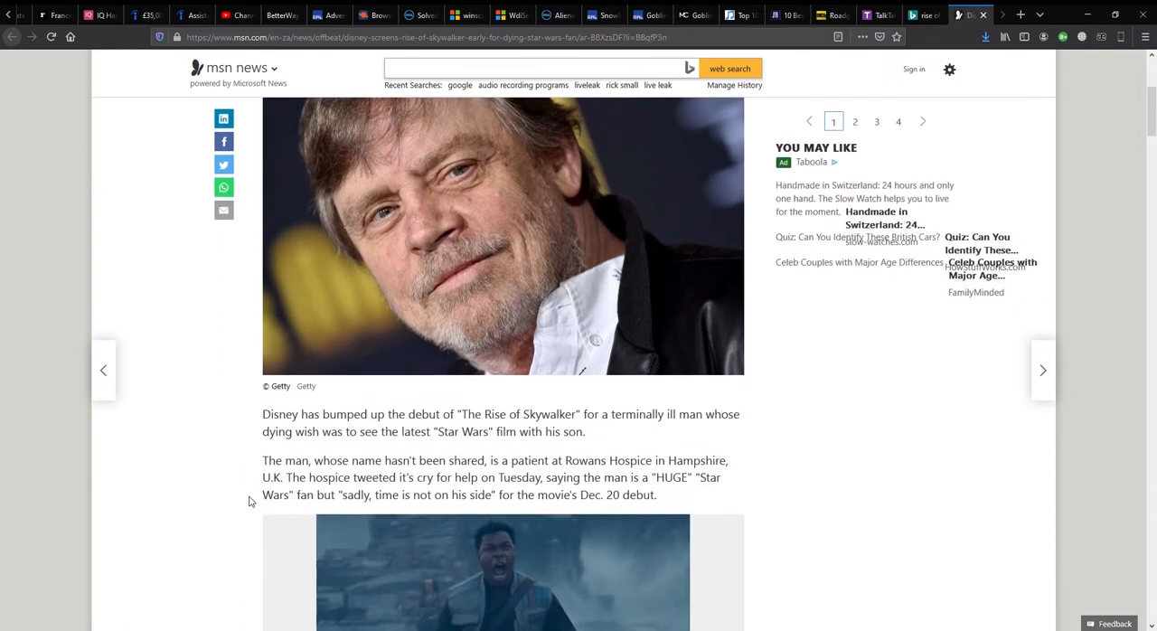
scroll("down", 3)
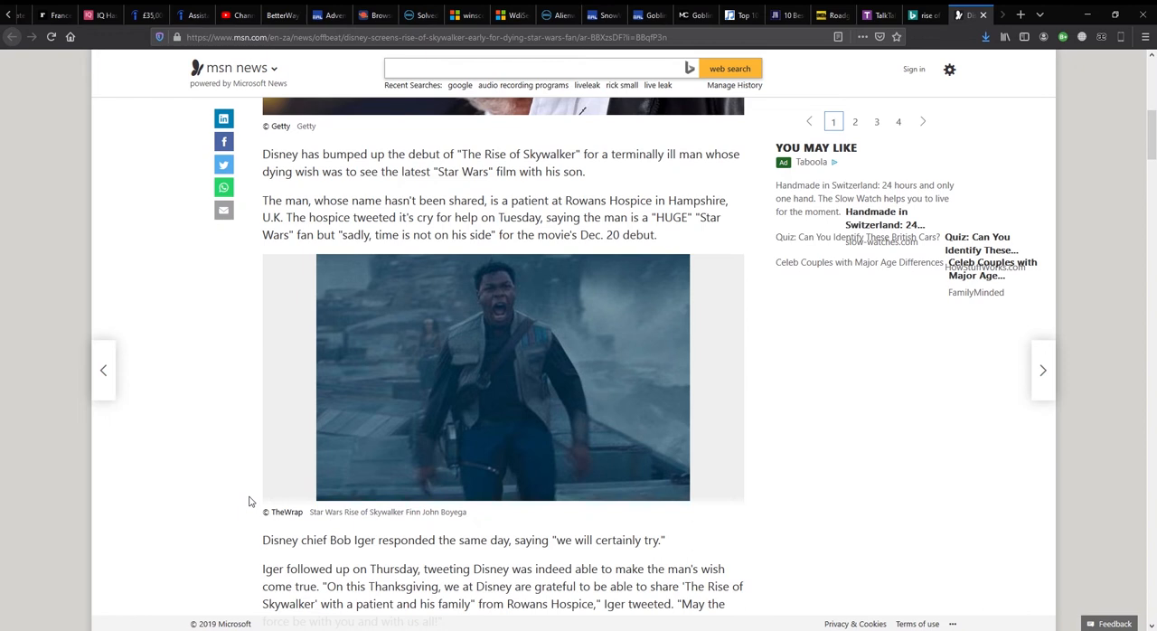
scroll("down", 3)
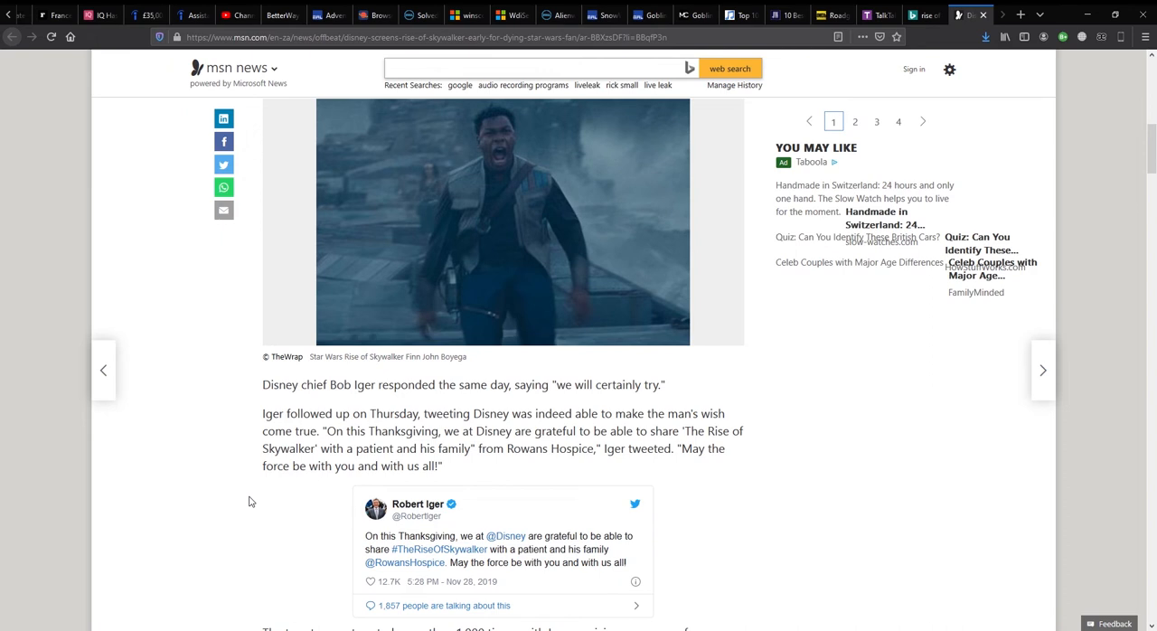
scroll("down", 3)
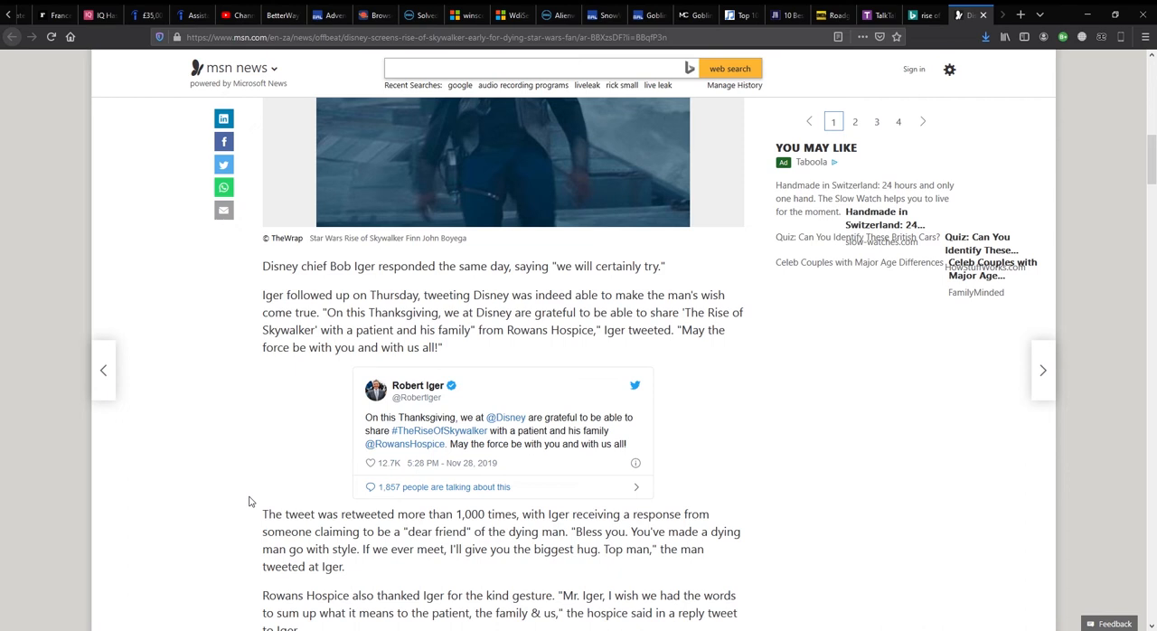
mouse_move(246, 505)
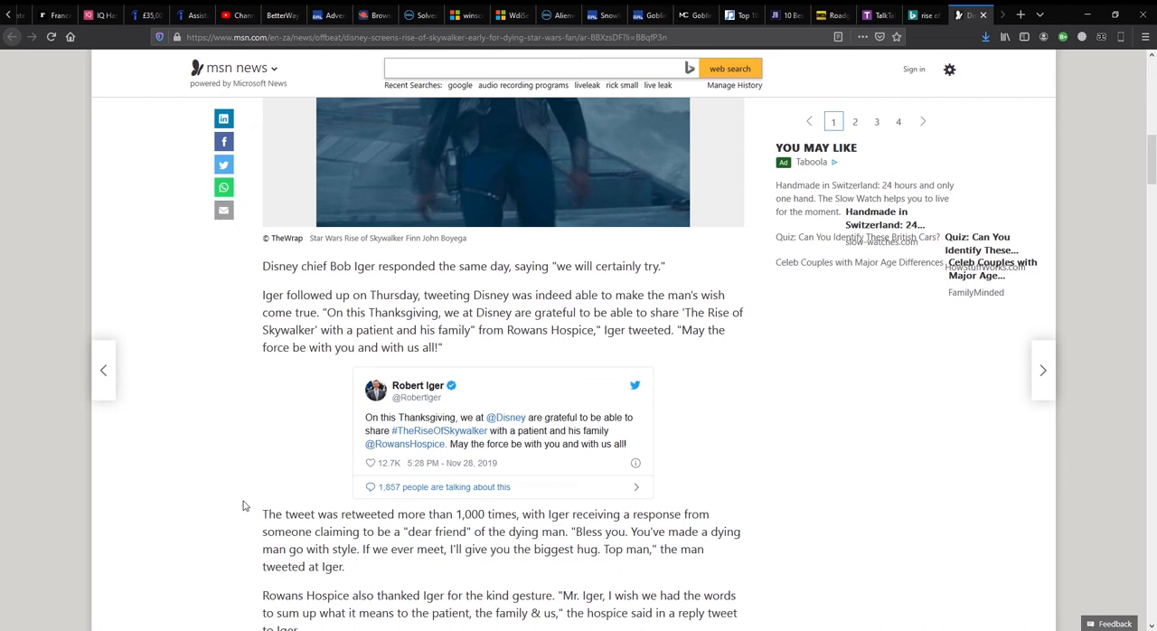
scroll("down", 3)
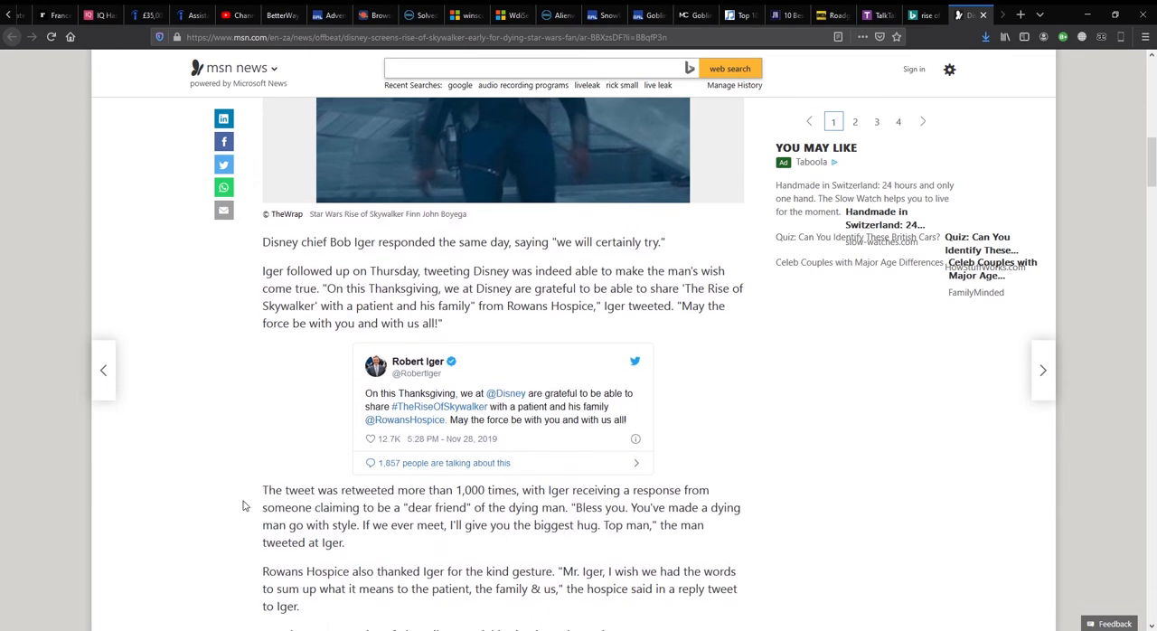
scroll("down", 3)
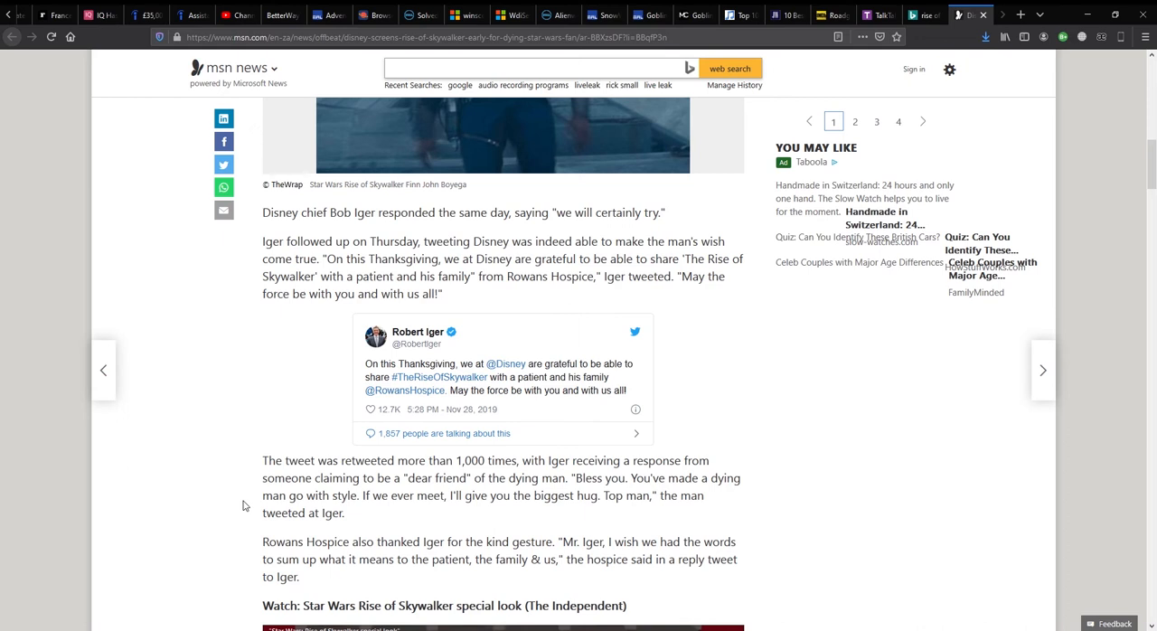
scroll("down", 3)
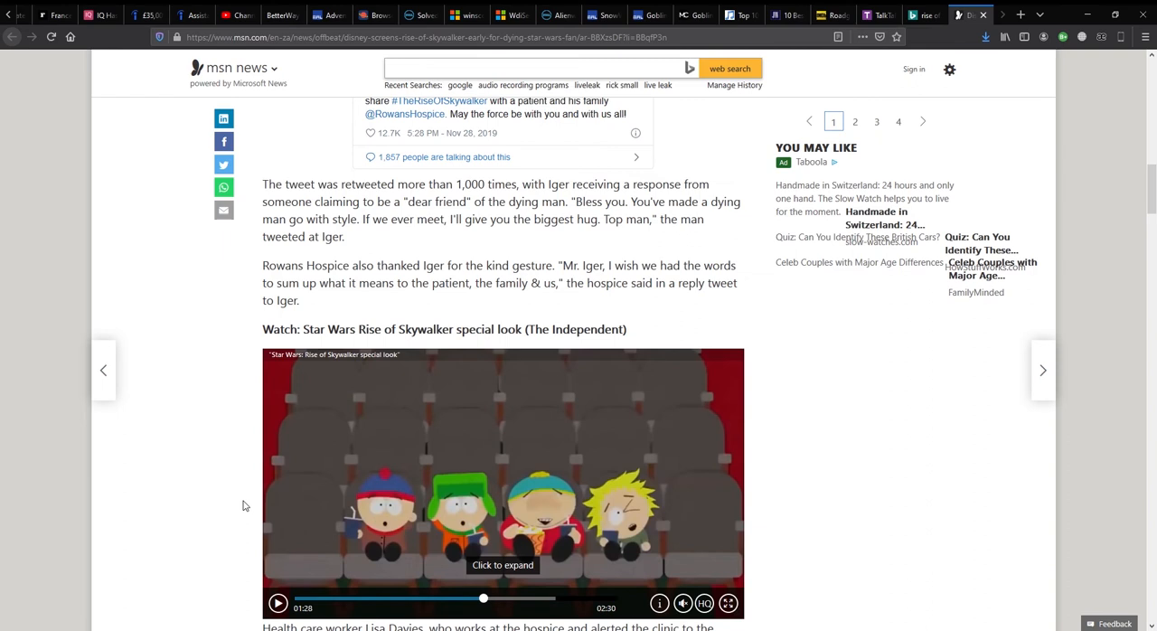
scroll("down", 3)
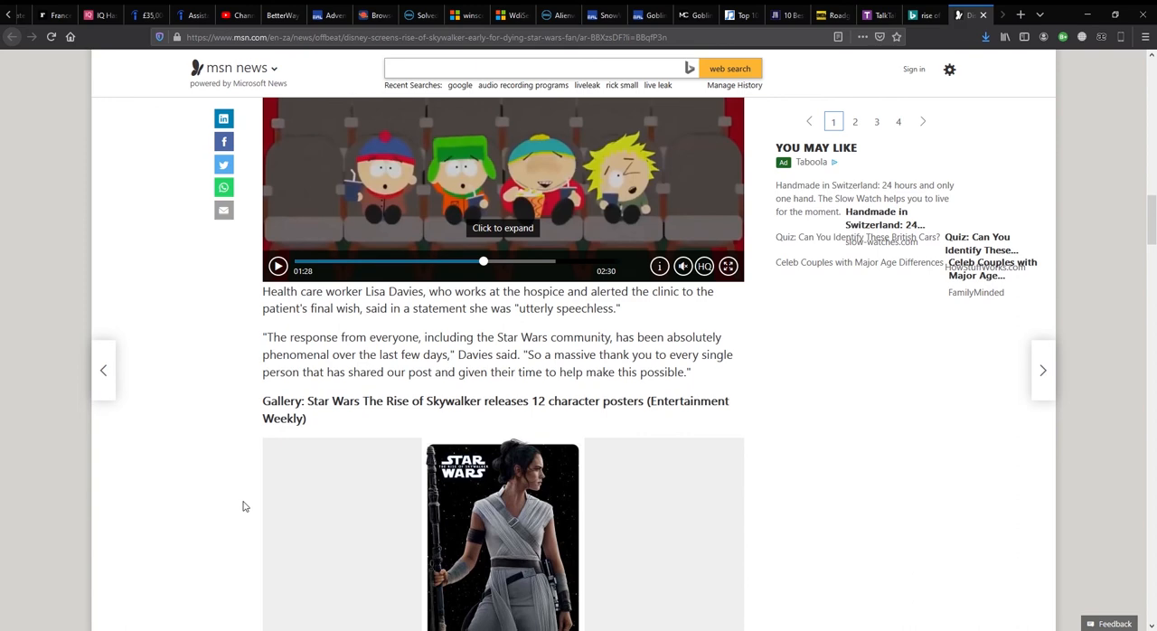
scroll("down", 3)
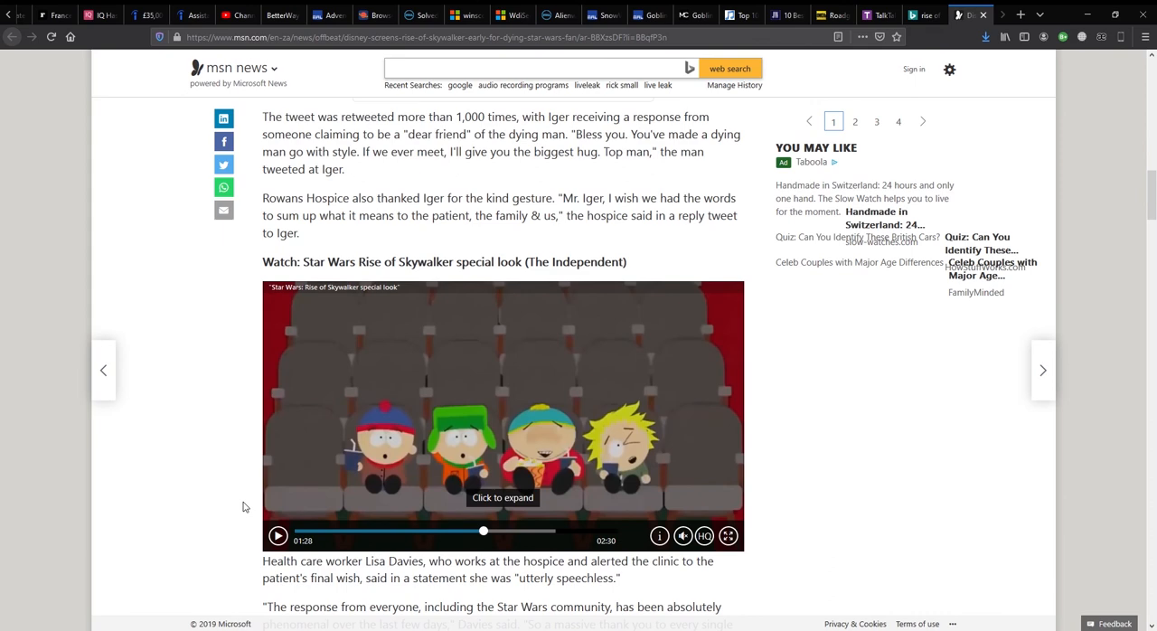
scroll("down", 3)
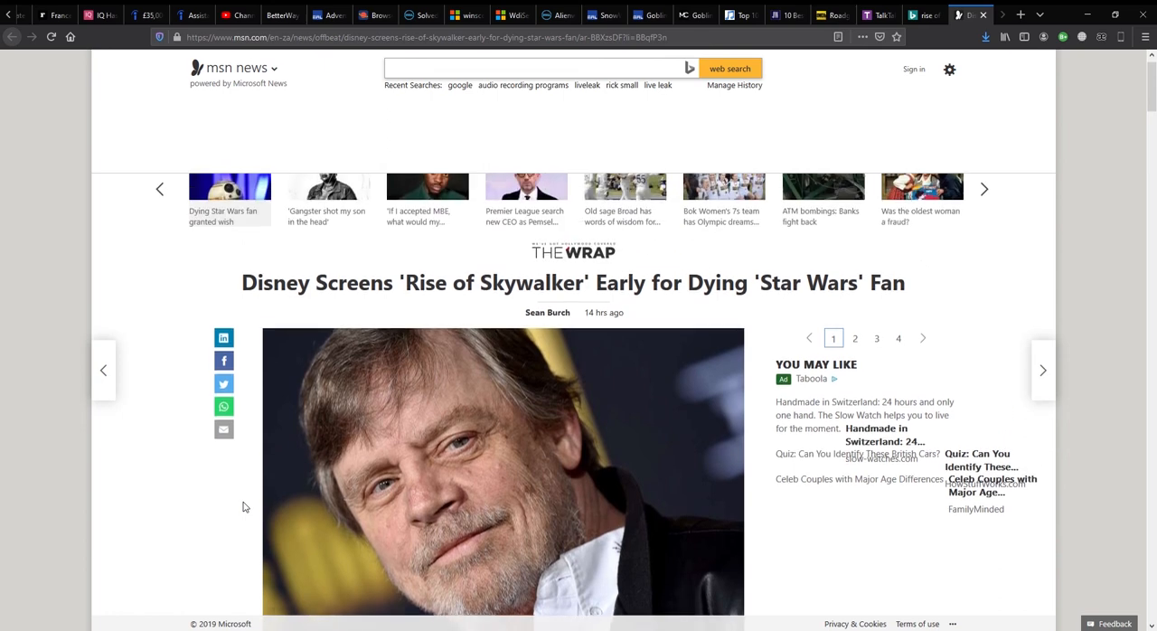
scroll("down", 3)
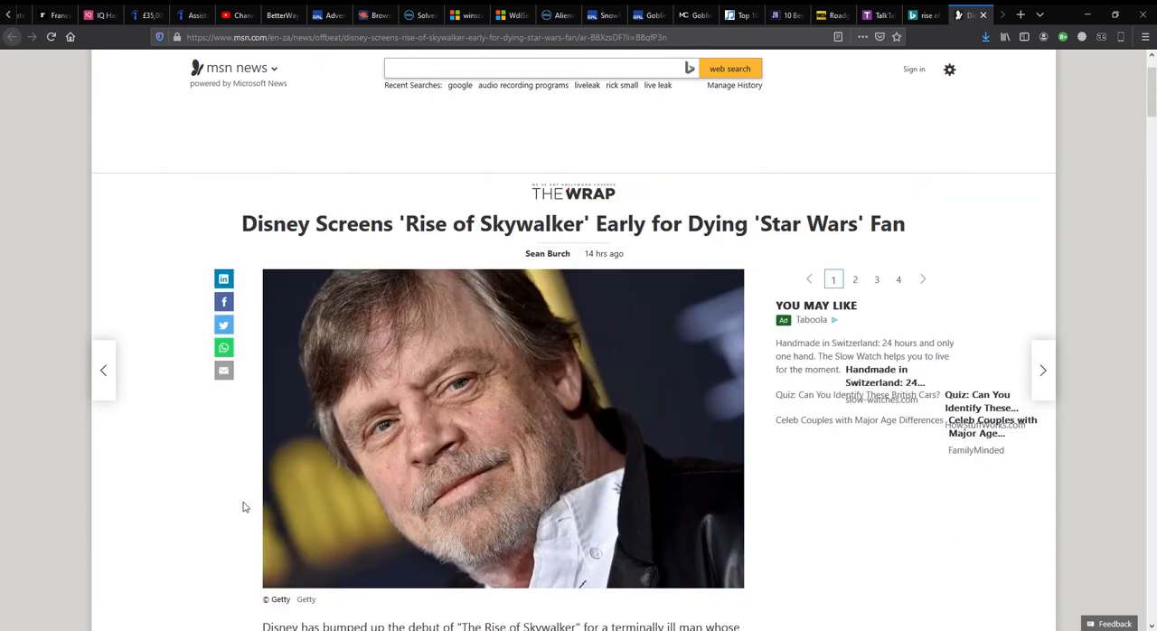